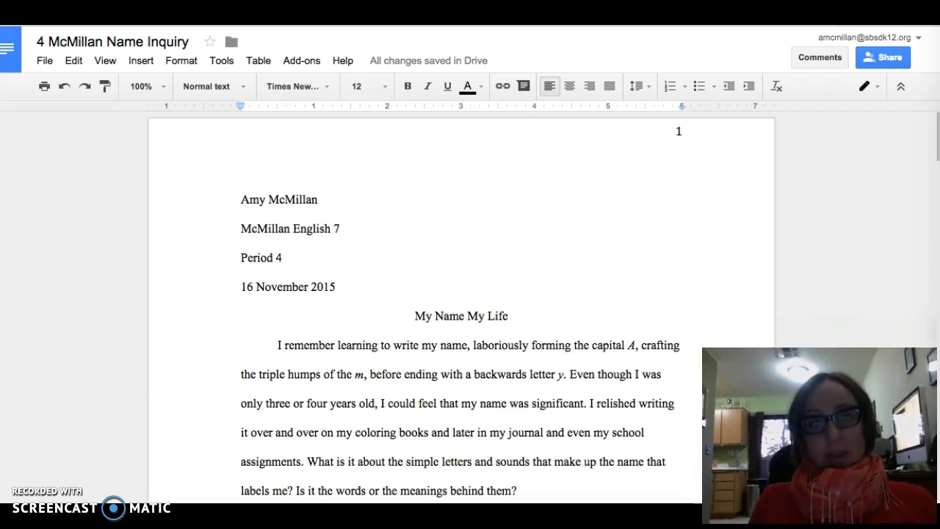
mouse_move(820, 35)
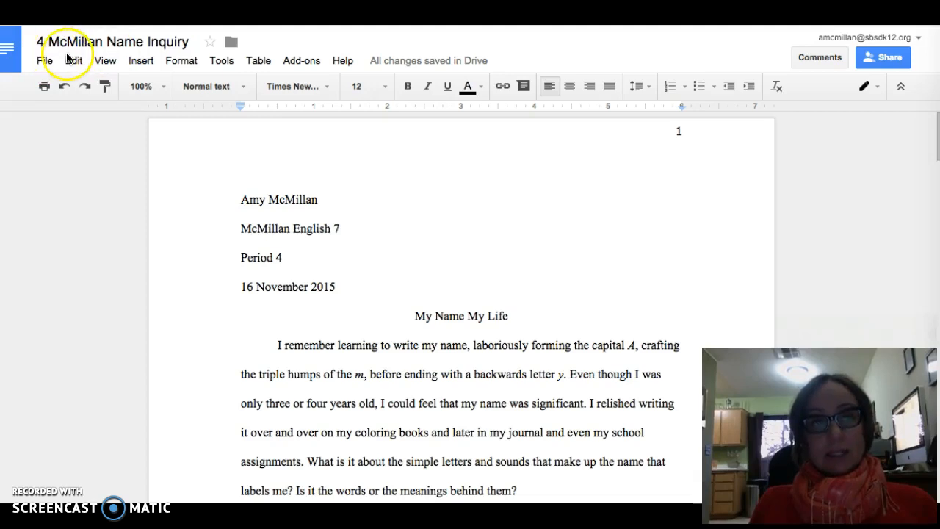
mouse_move(192, 61)
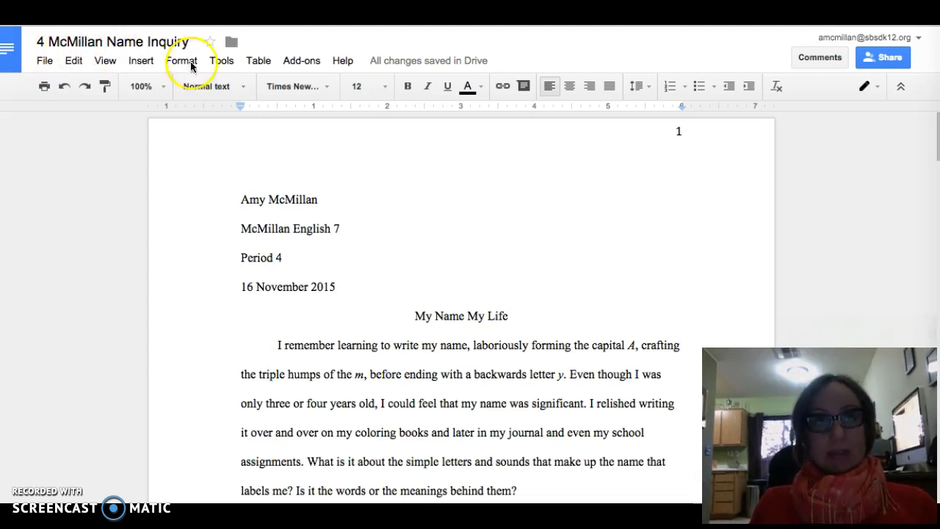
mouse_move(762, 61)
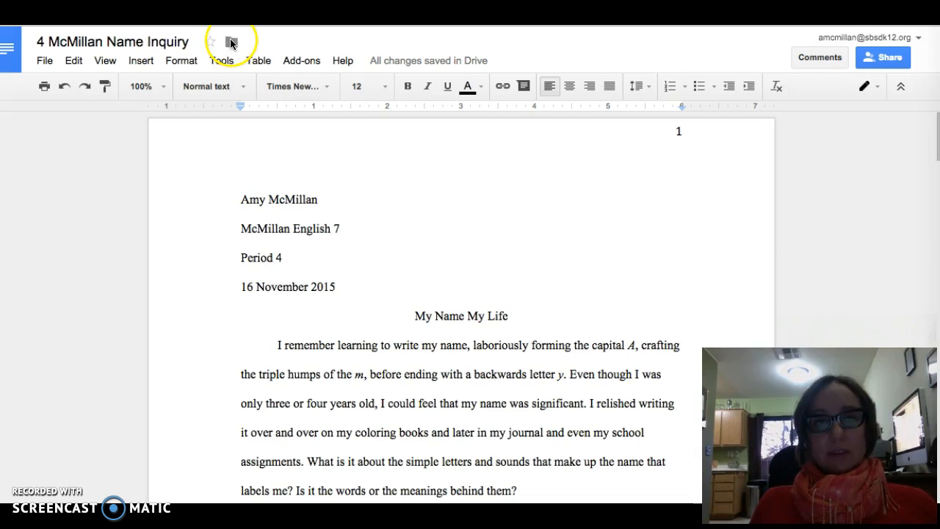
- Turn on link sharing for the essay, viewable by anyone at sbsdk12.org with the link
click(232, 42)
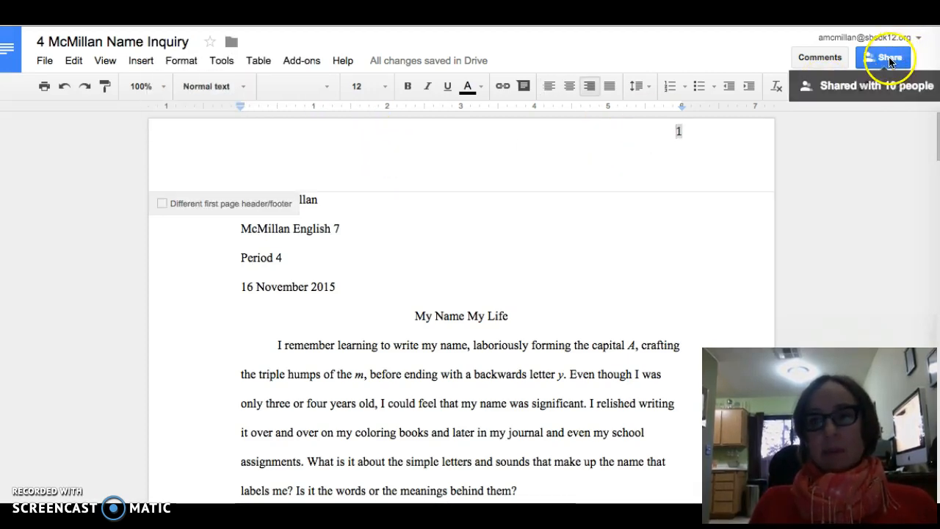
click(885, 58)
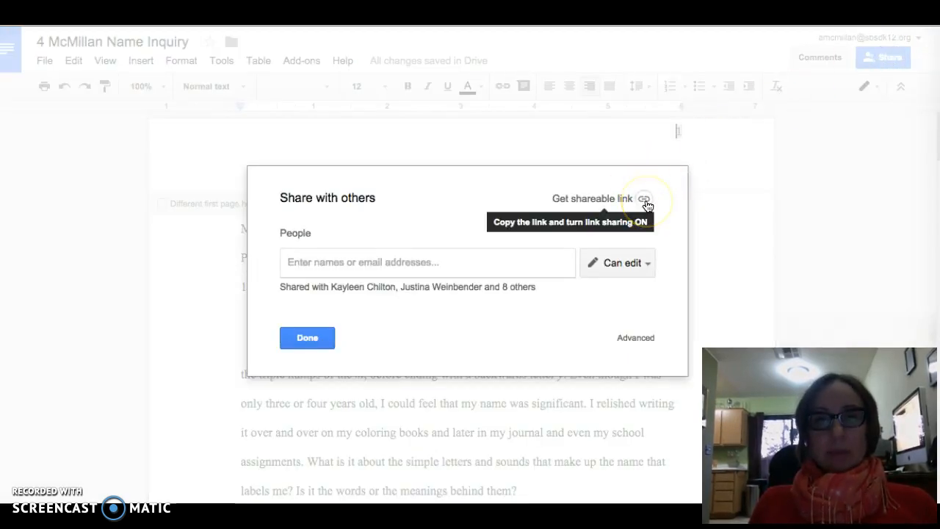
click(645, 198)
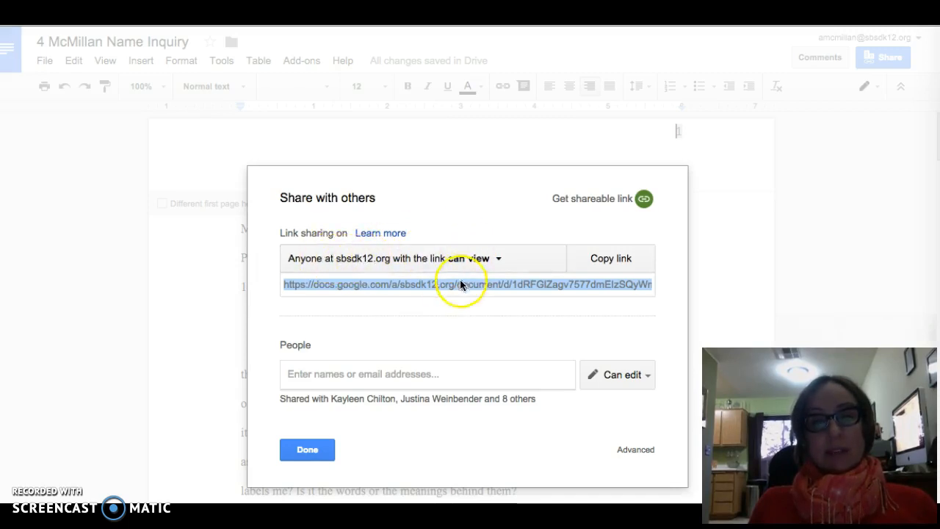
mouse_move(498, 258)
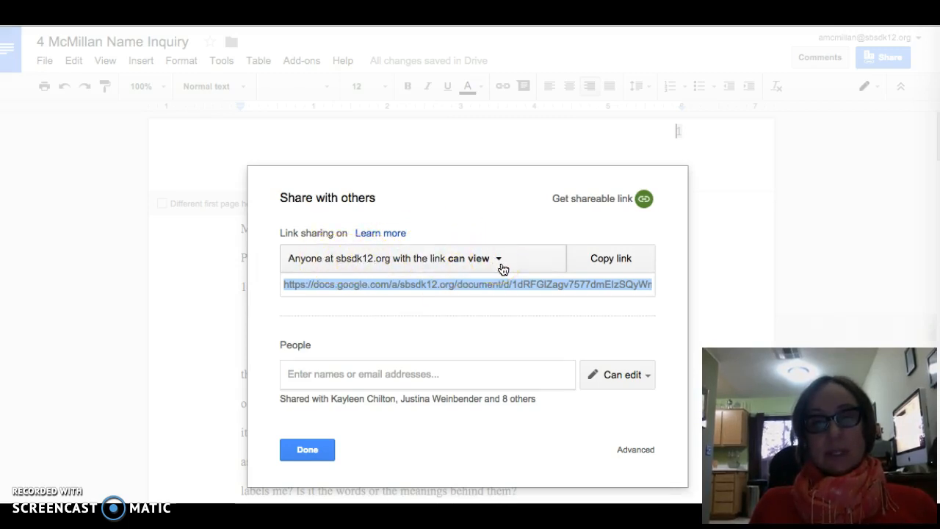
click(474, 258)
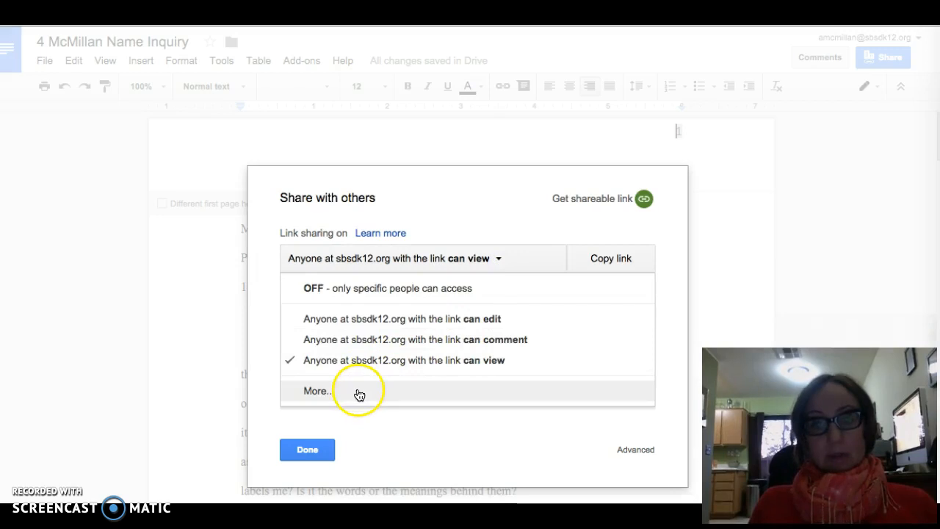
- Save essay link sharing as 'On - Anyone with the link' with Can edit access
click(316, 390)
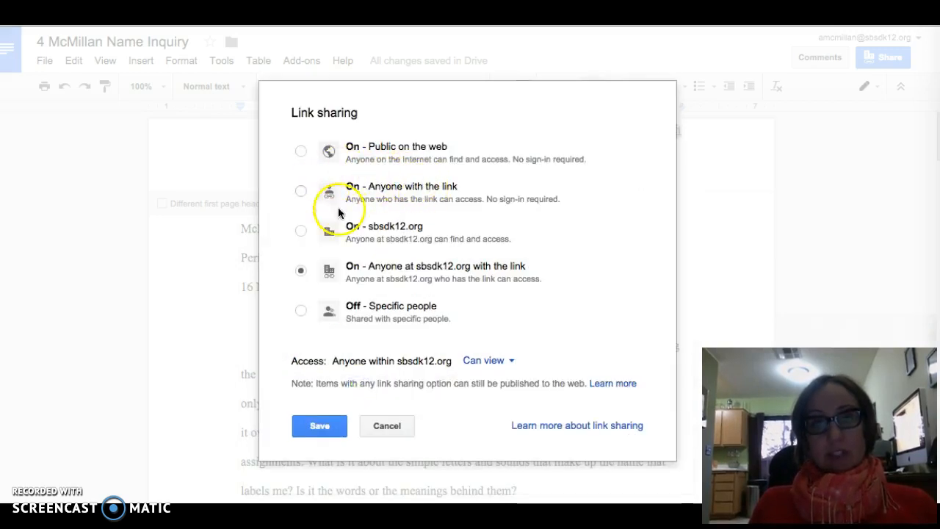
click(300, 190)
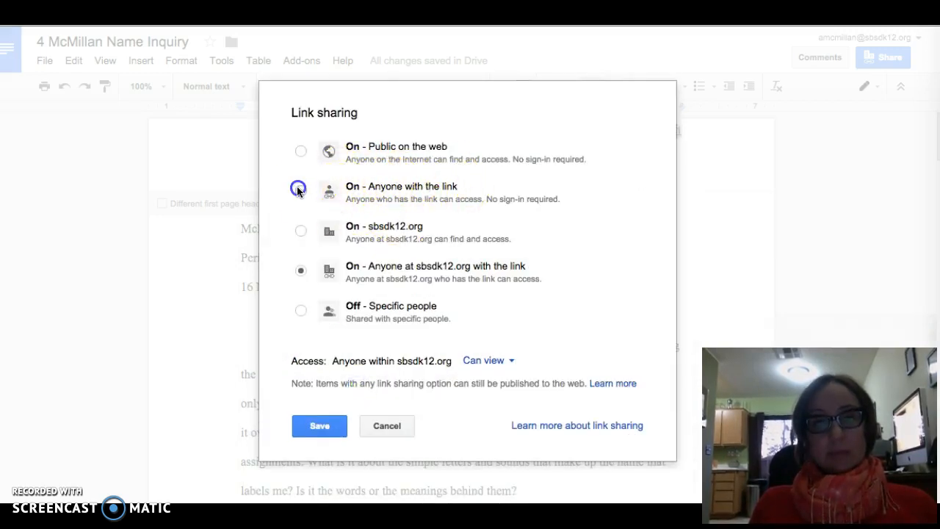
click(300, 191)
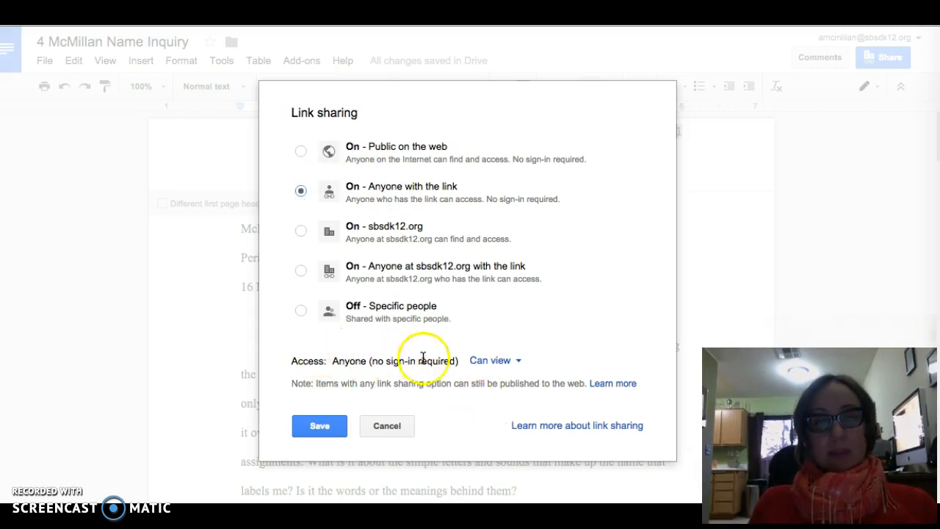
click(495, 360)
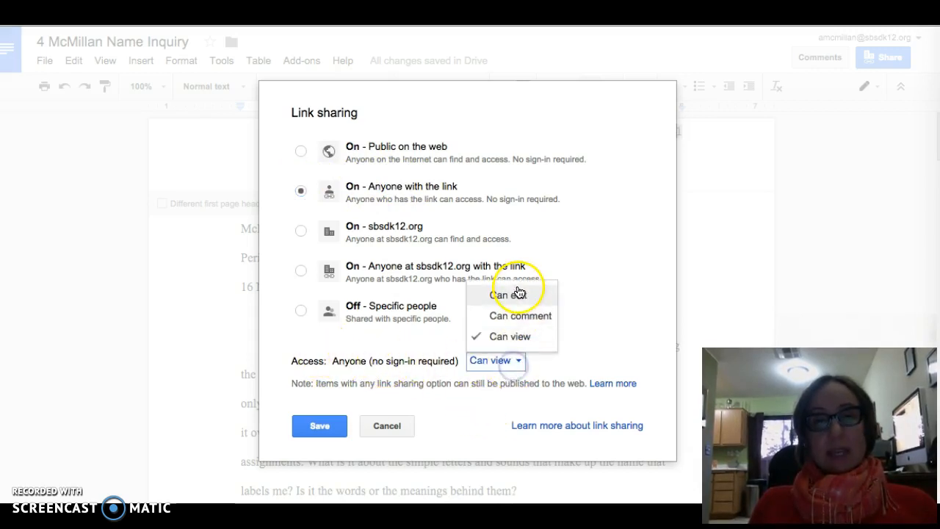
click(502, 295)
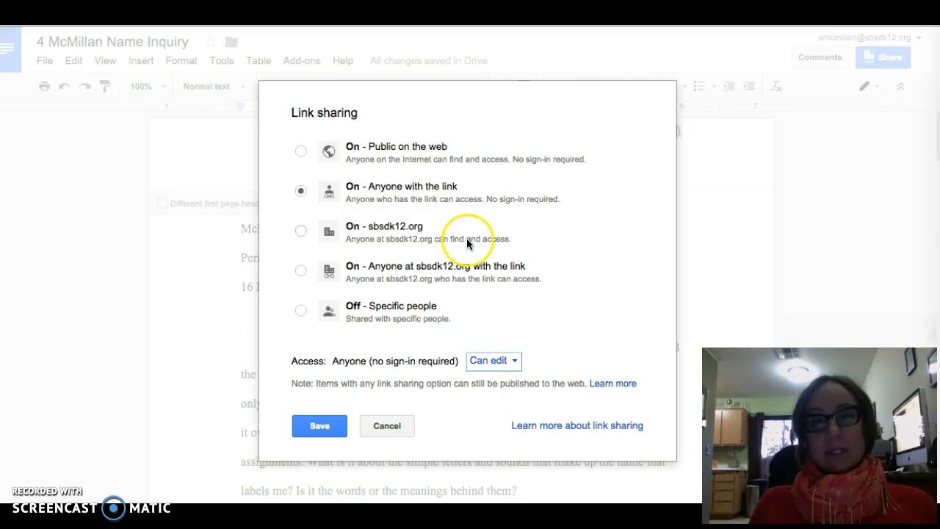
mouse_move(452, 278)
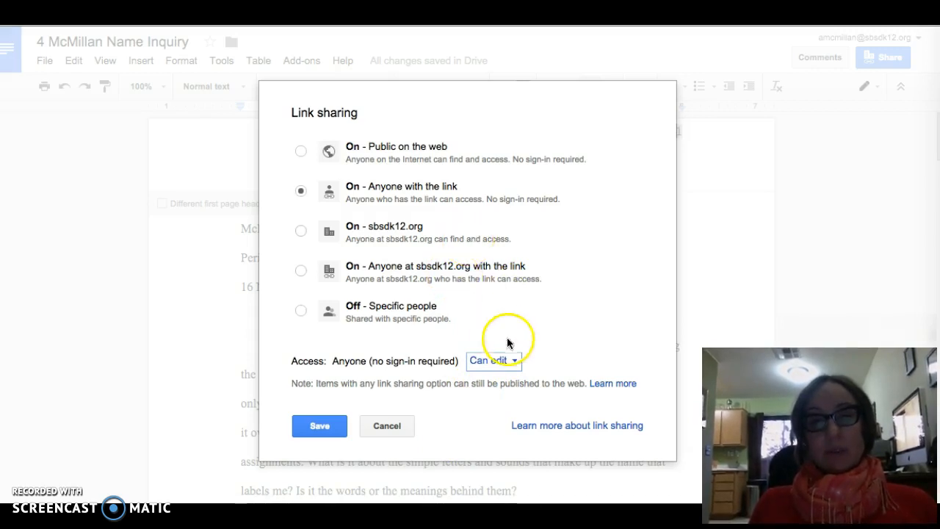
click(492, 360)
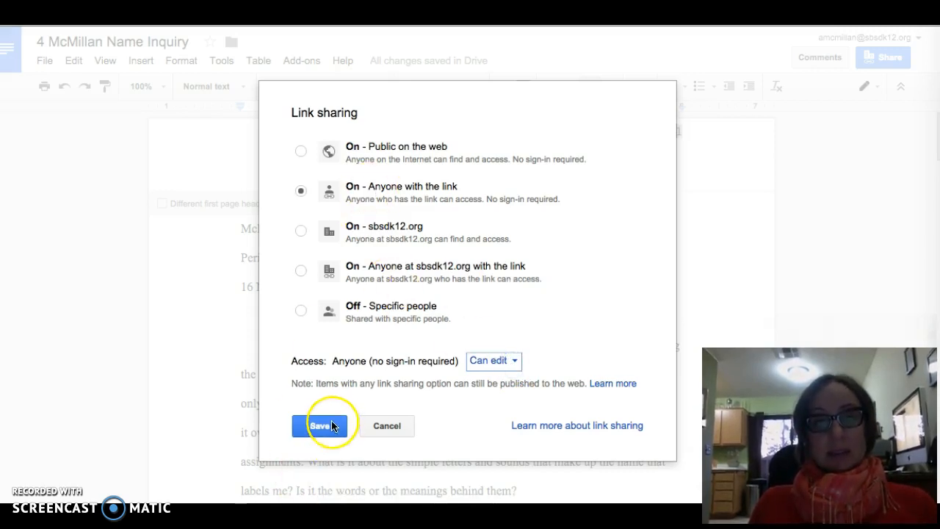
click(319, 425)
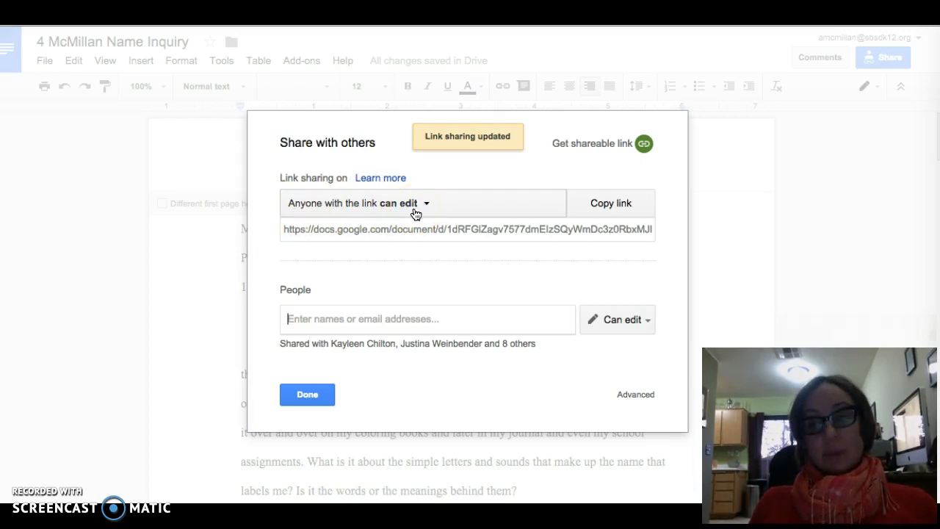
- Copy the essay's editable link from the Share with others dialog
click(611, 203)
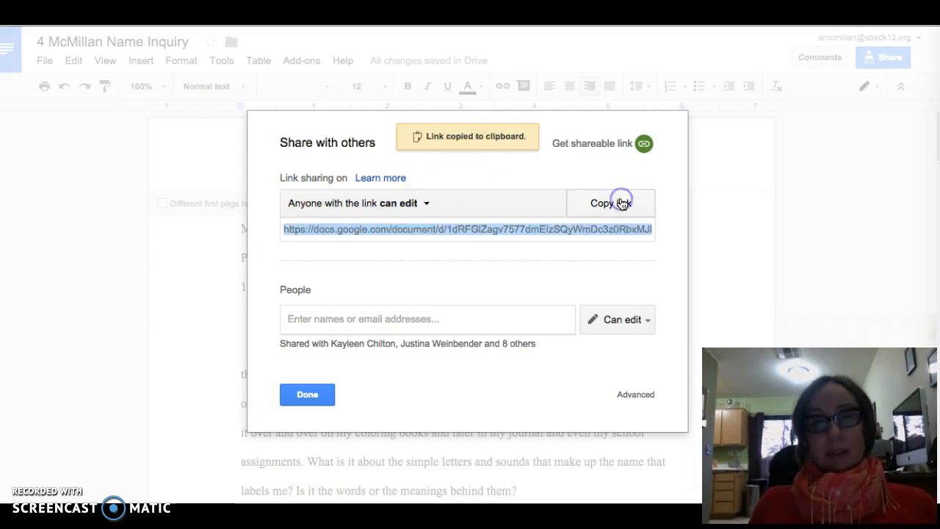
click(307, 395)
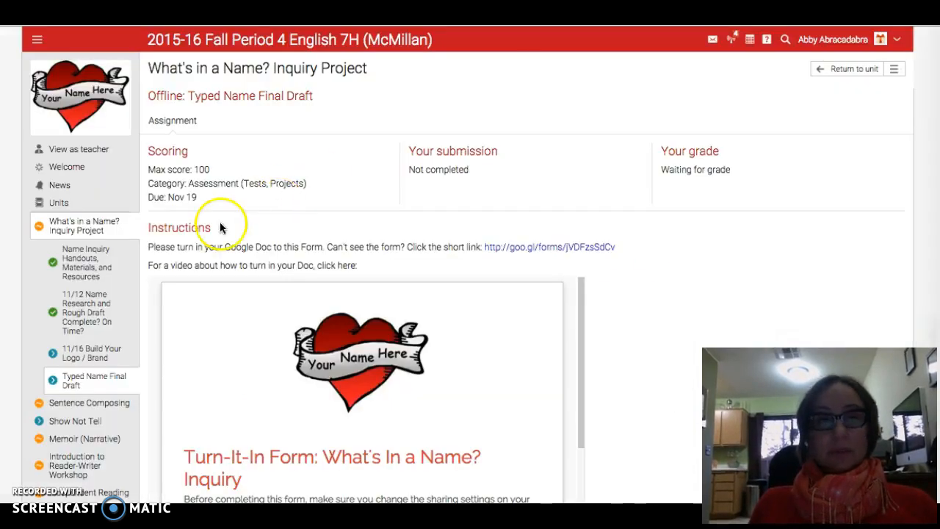
scroll(down, 3)
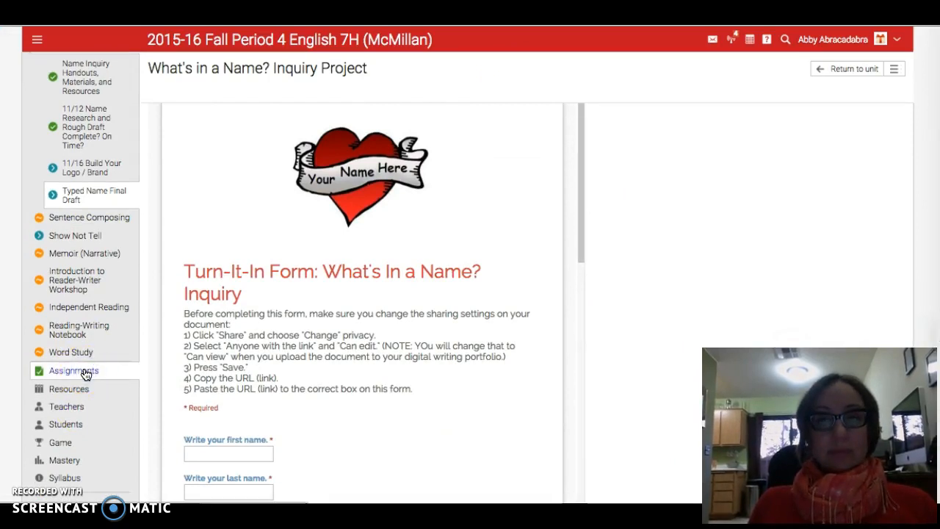
click(73, 370)
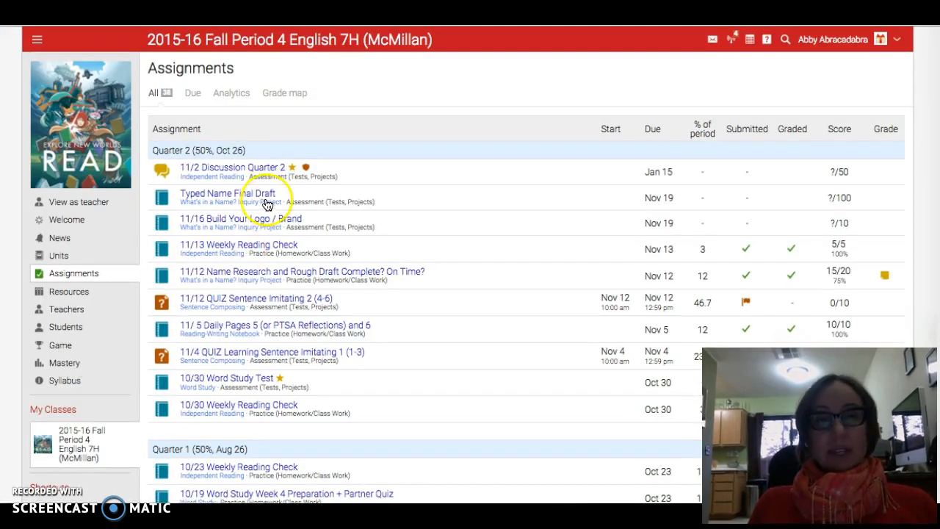
mouse_move(255, 198)
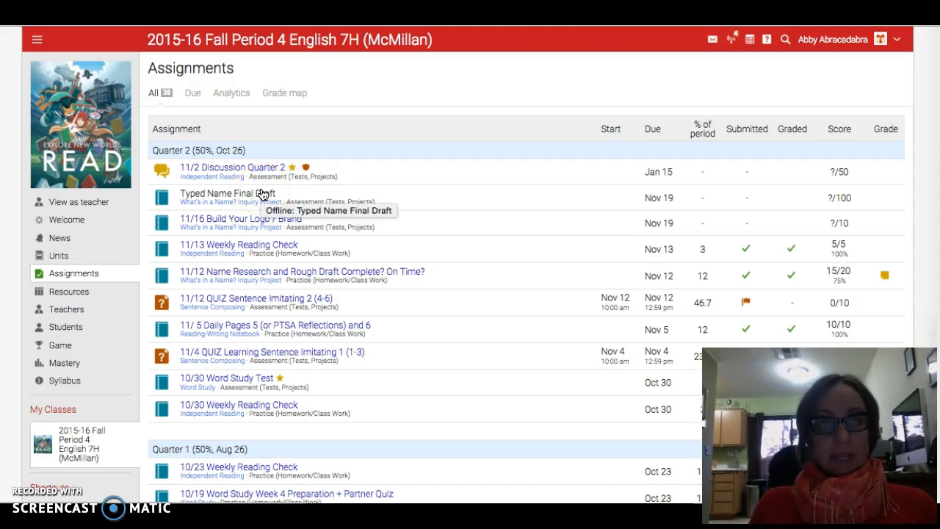
click(227, 193)
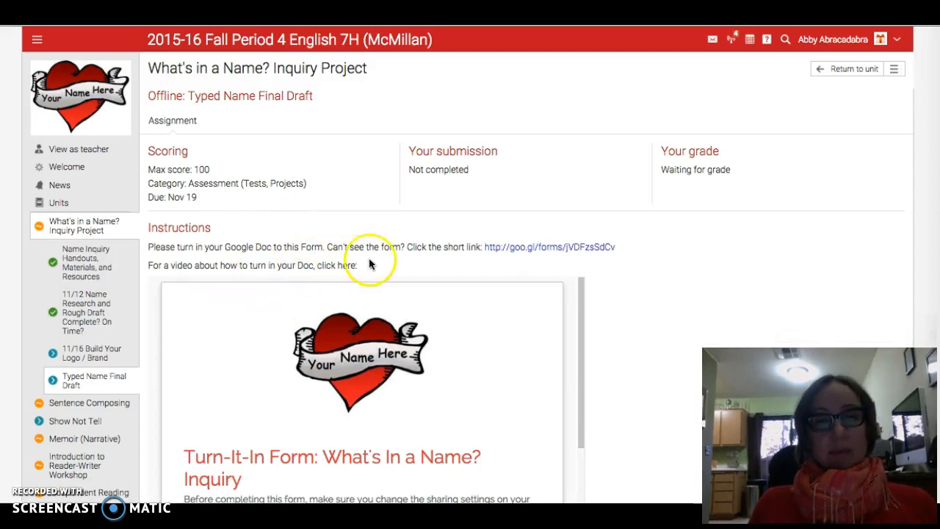
- Follow the goo.gl link in the Instructions to the What's In a Name? Google Form
scroll(down, 3)
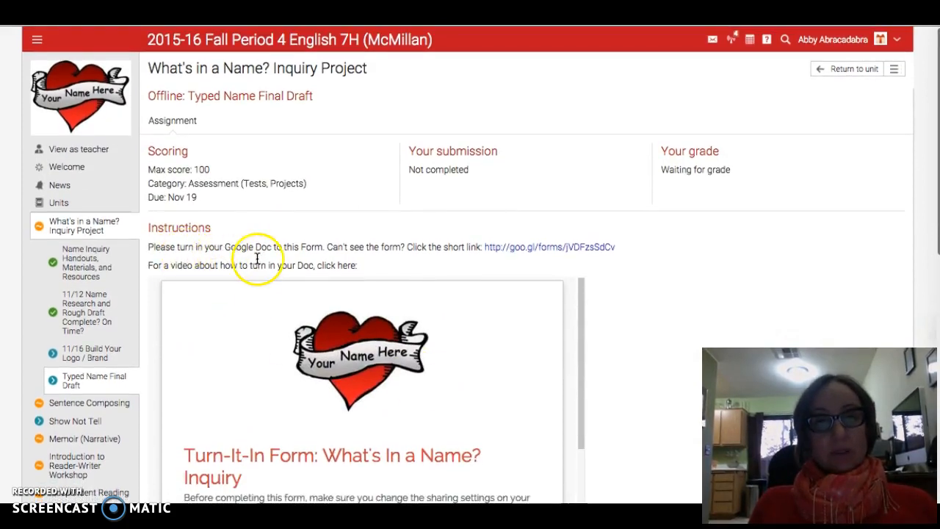
mouse_move(442, 243)
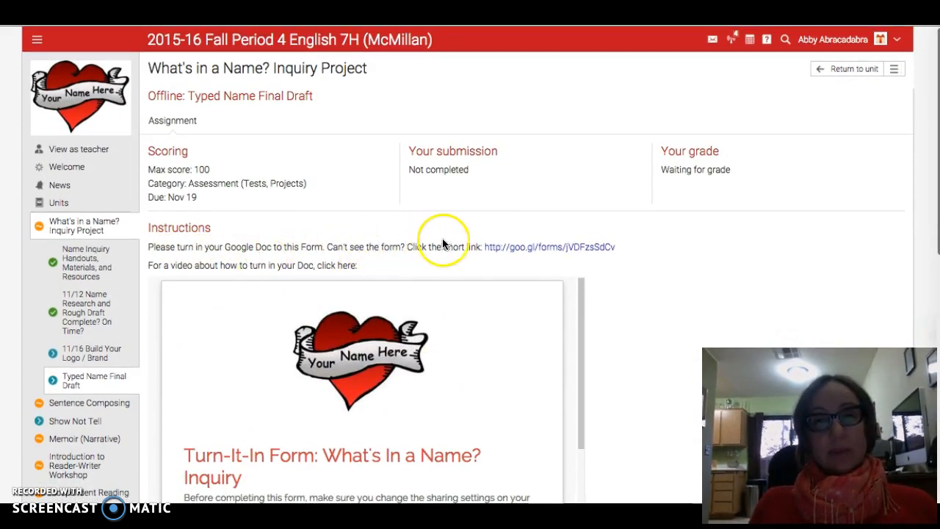
mouse_move(459, 259)
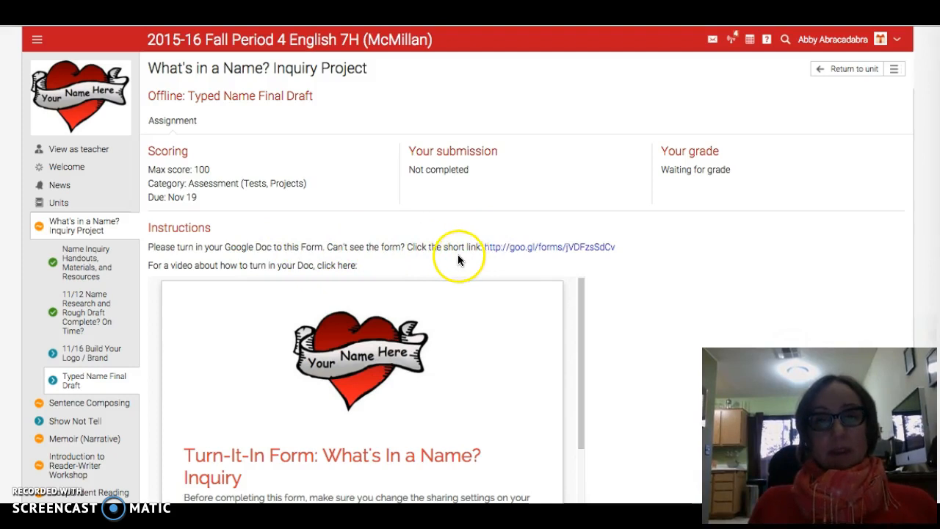
mouse_move(538, 248)
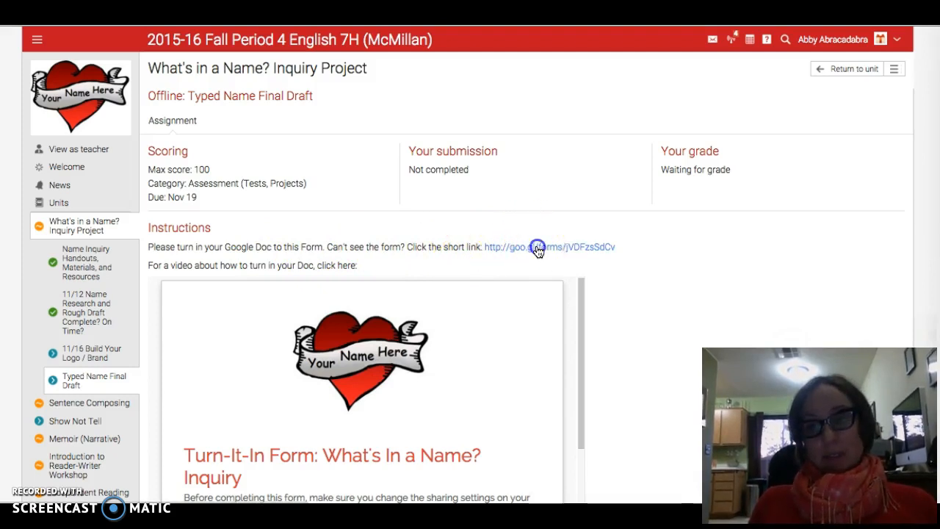
click(550, 247)
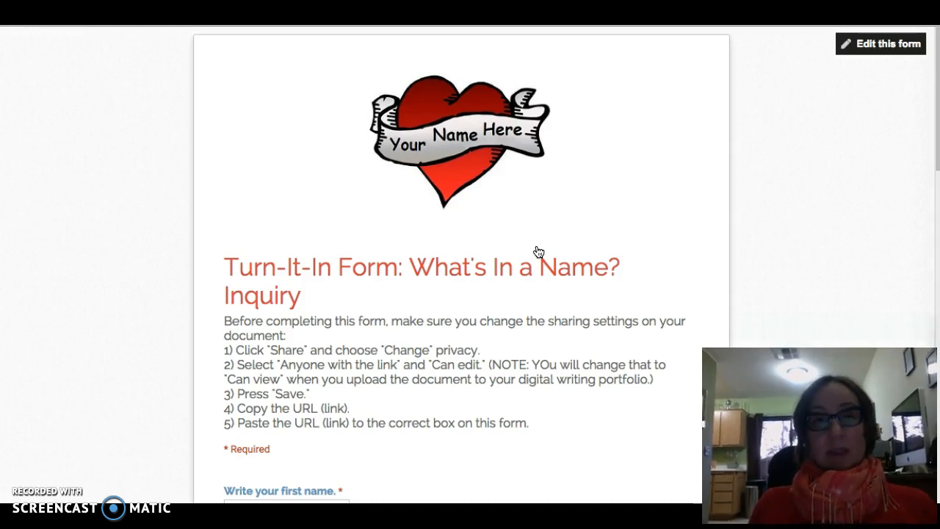
scroll(down, 3)
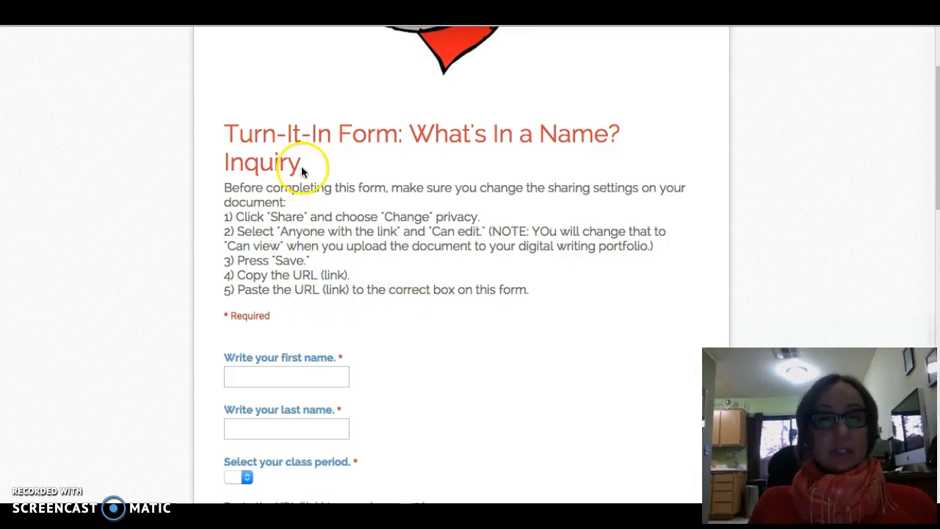
mouse_move(402, 309)
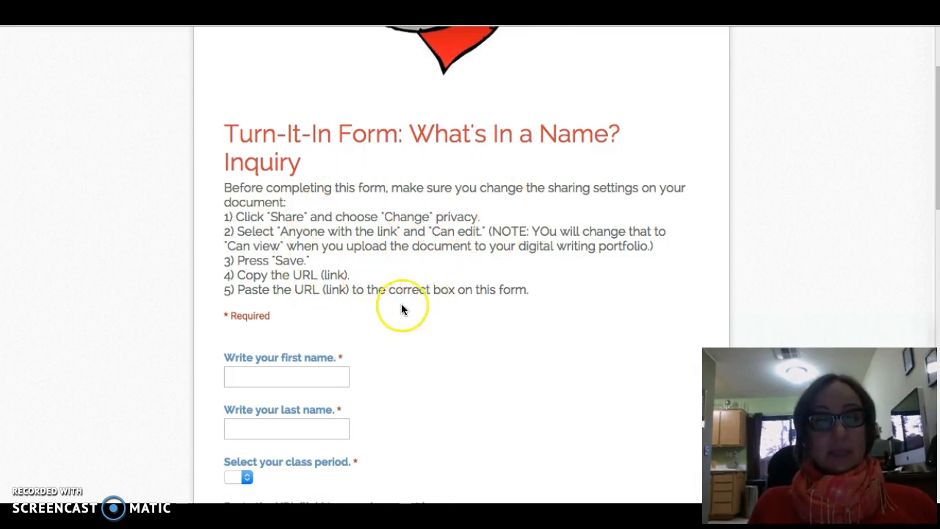
click(286, 163)
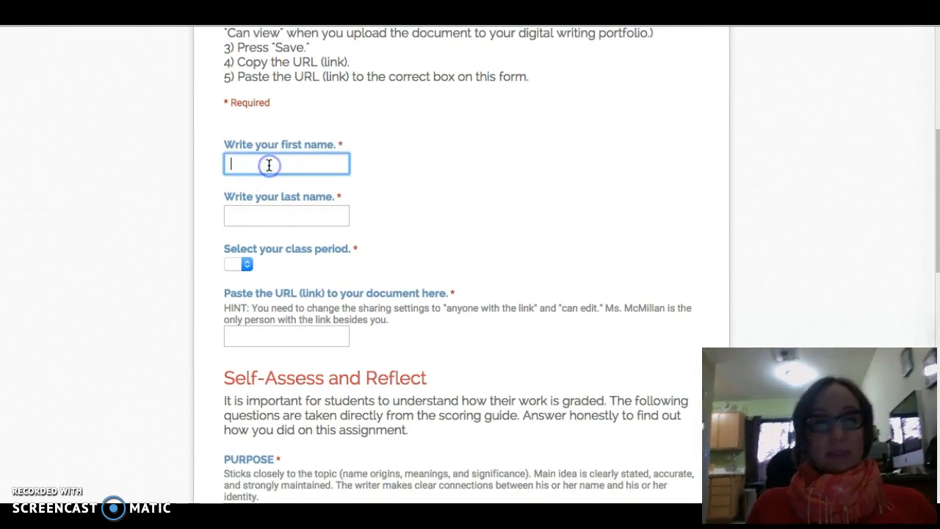
text(Amy)
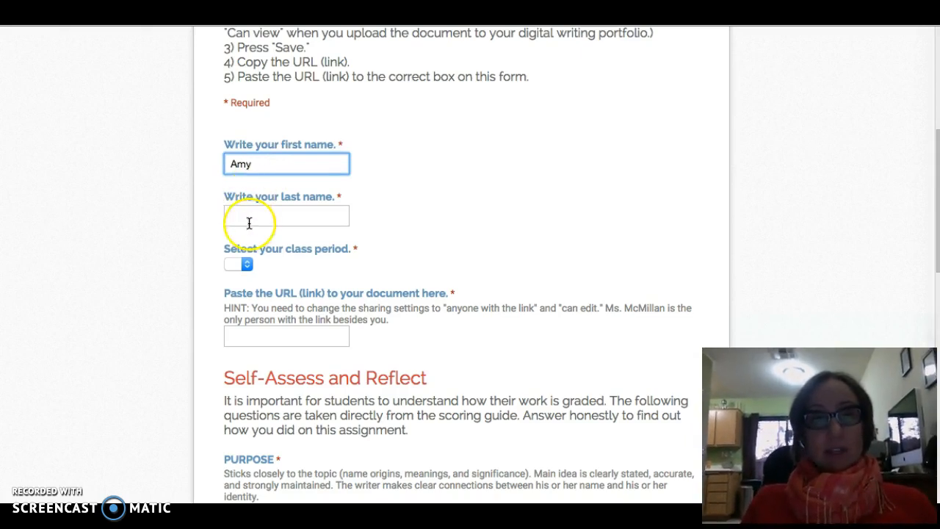
text(McMi)
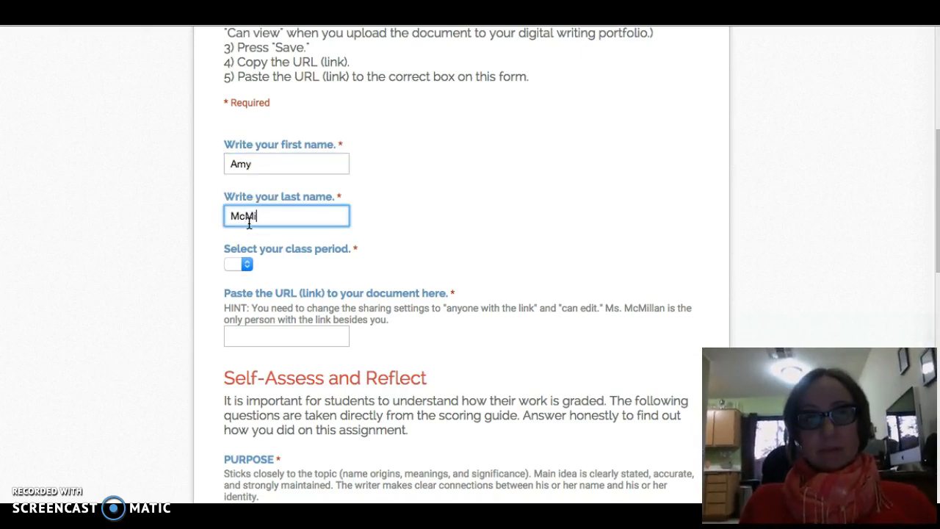
click(237, 264)
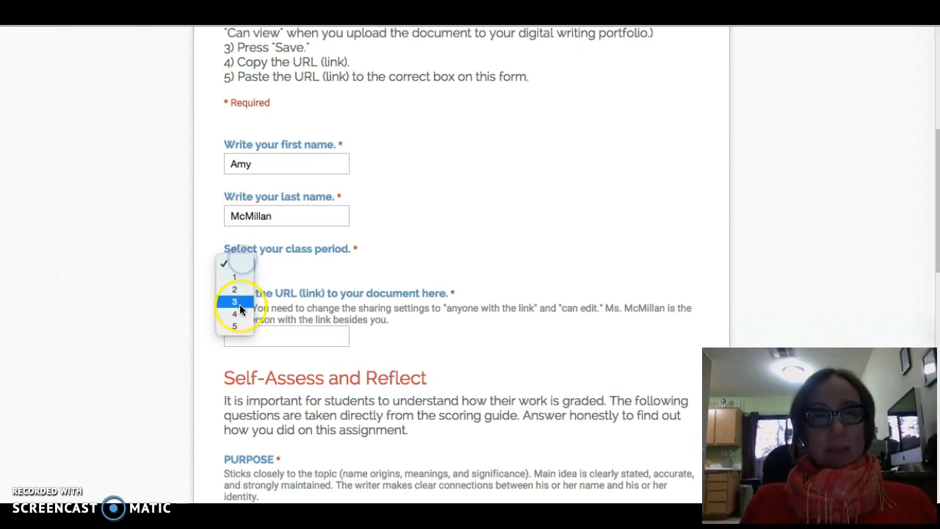
click(234, 313)
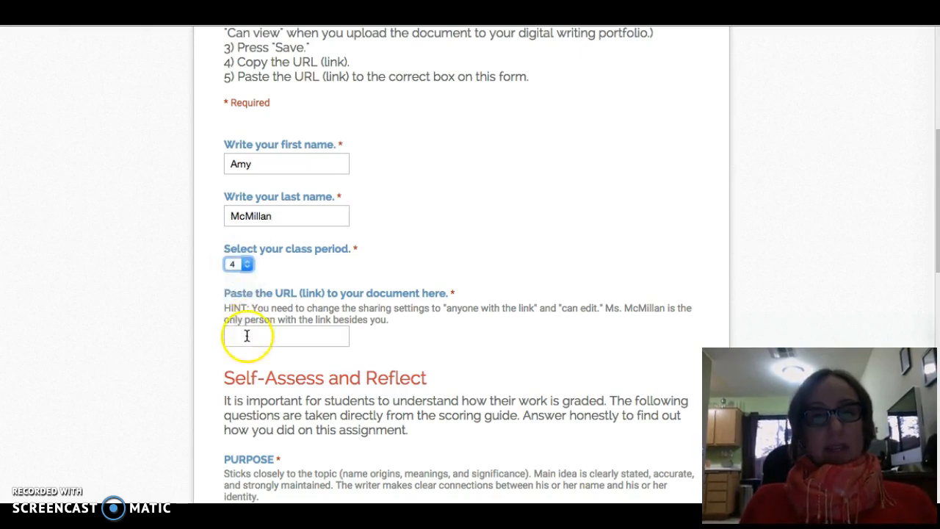
click(287, 336)
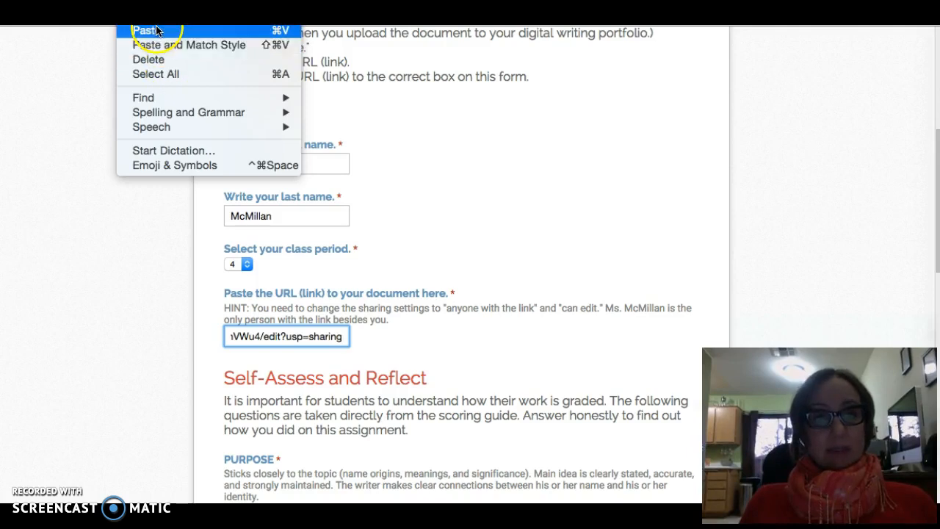
- Paste the essay's sharing link into the 'Paste the URL' answer
click(151, 30)
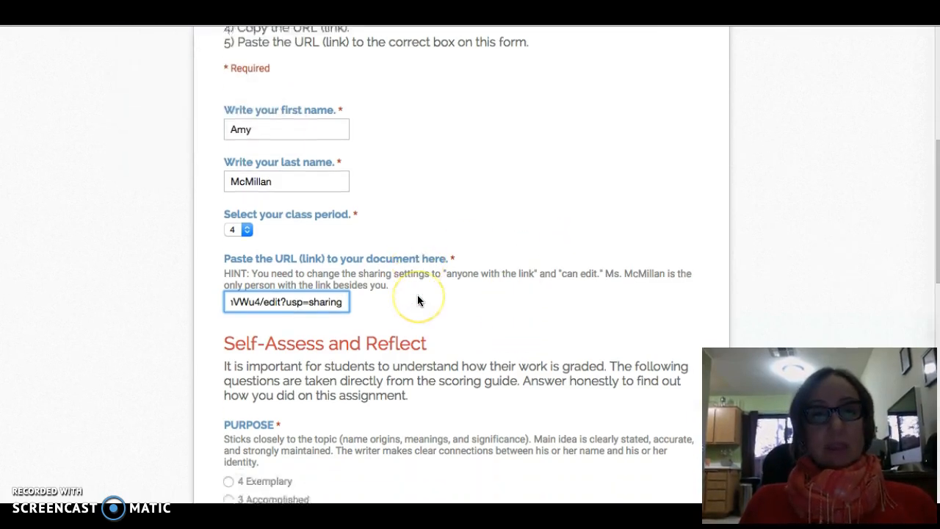
scroll(down, 3)
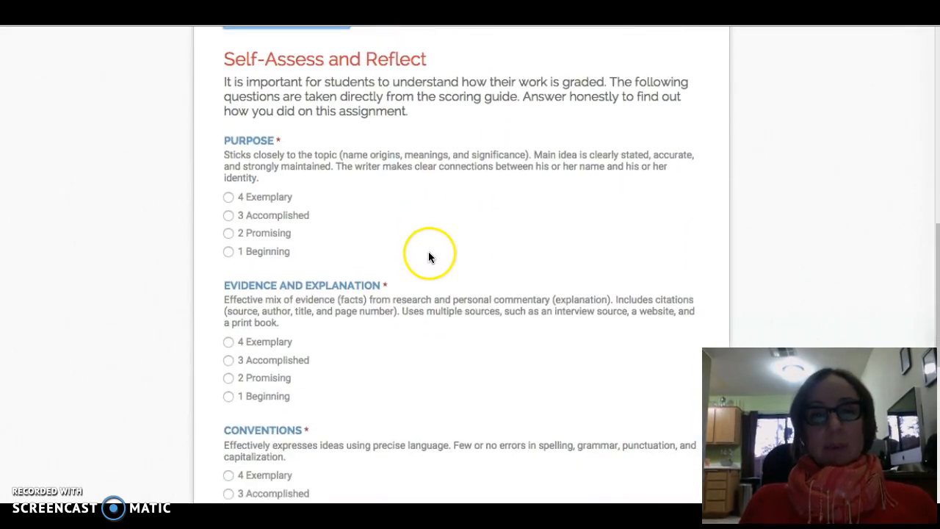
mouse_move(426, 138)
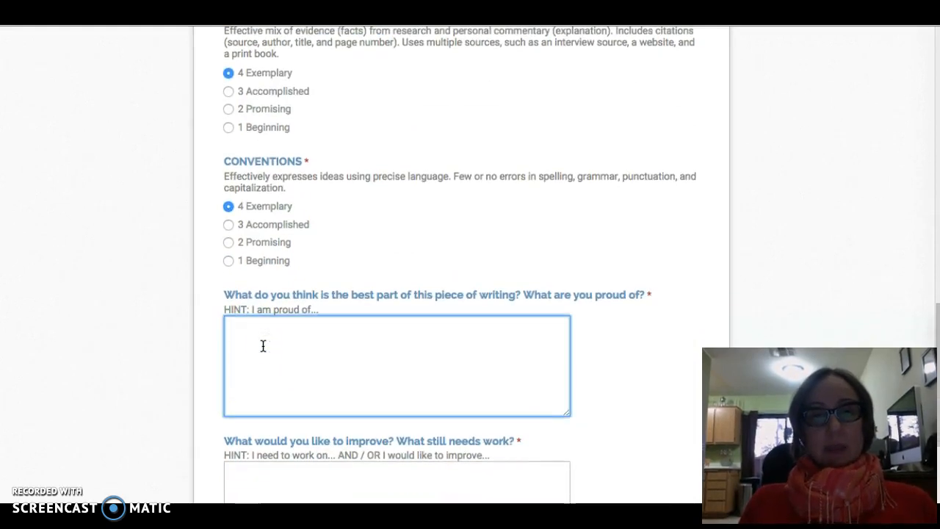
- Rate all three rubric categories 4 Exemplary; answer 'I am proud of...' and 'I need help on...'
text(I am proud of...)
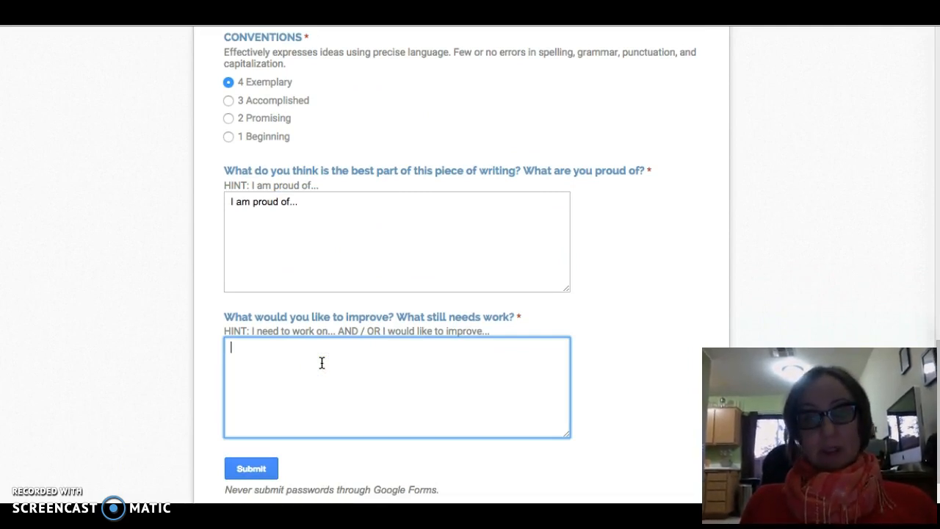
text(I)
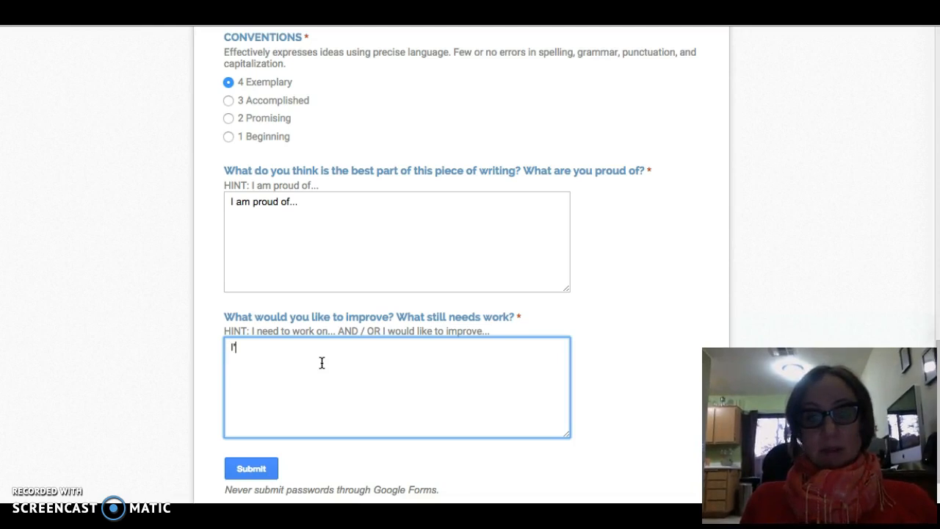
text(I need help)
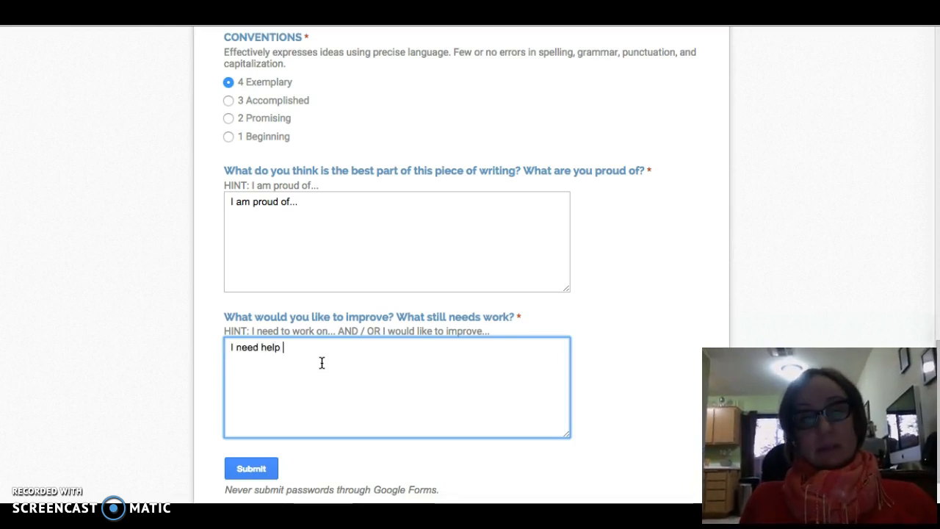
text(on...)
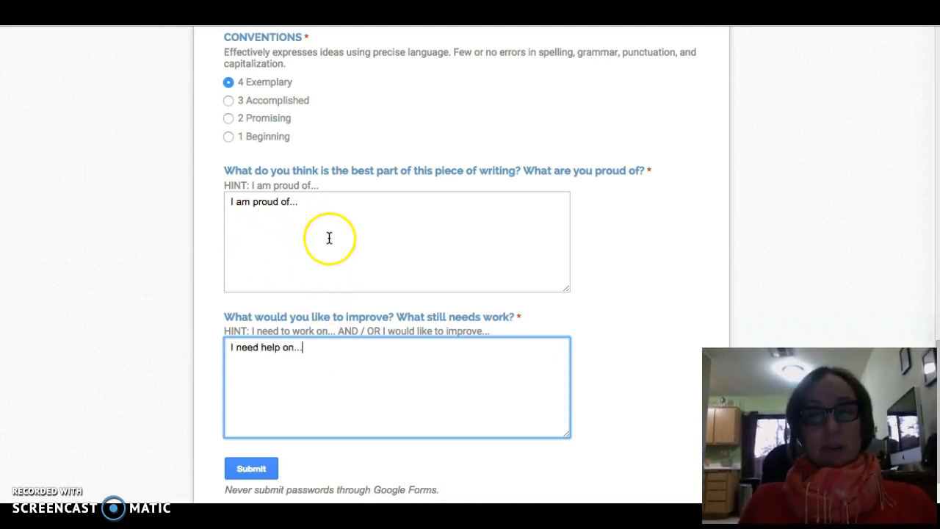
mouse_move(319, 214)
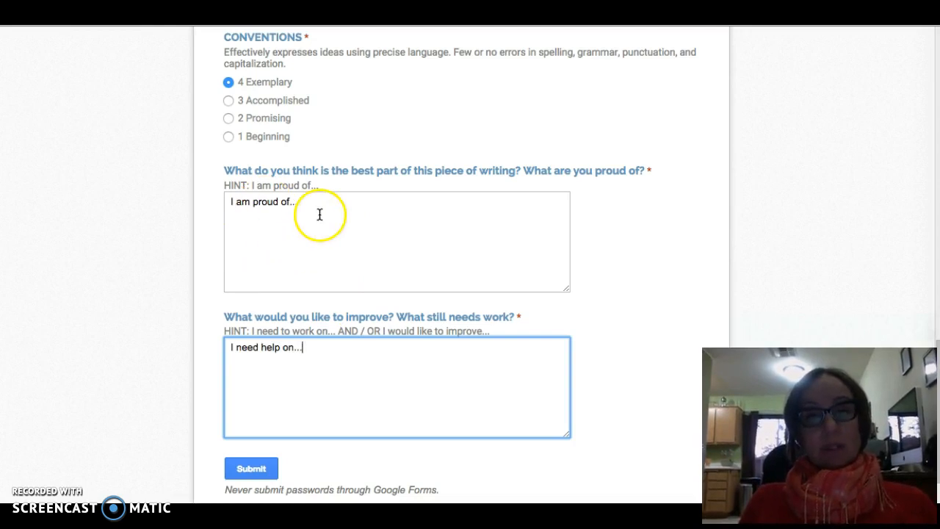
mouse_move(344, 383)
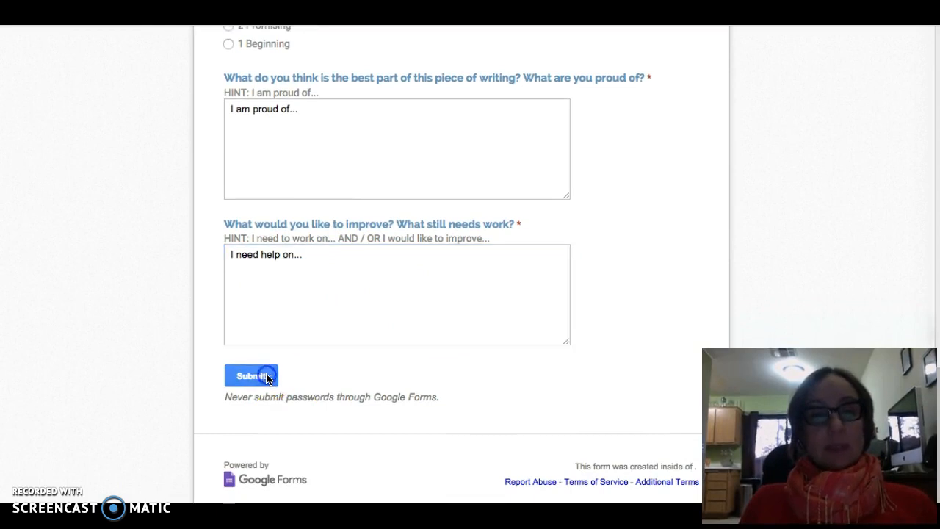
- Submit the What's In a Name? turn-in form
click(251, 376)
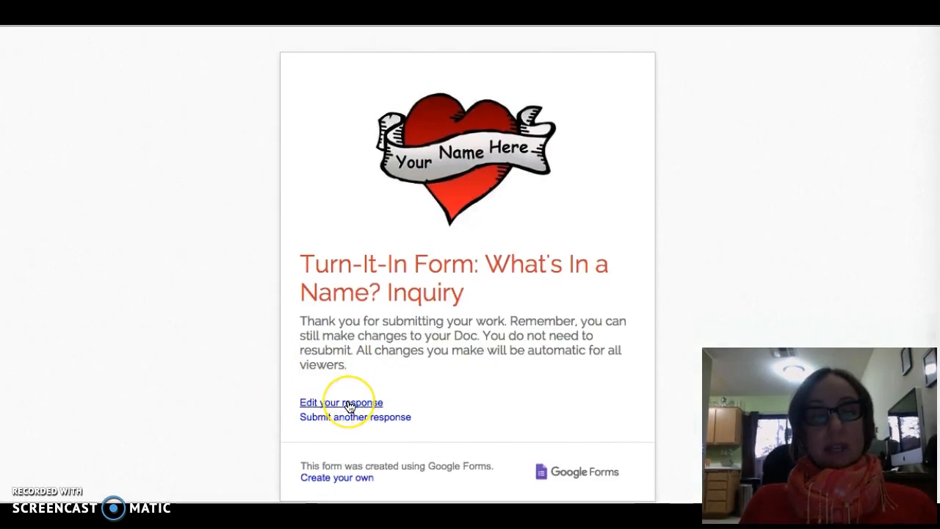
mouse_move(371, 401)
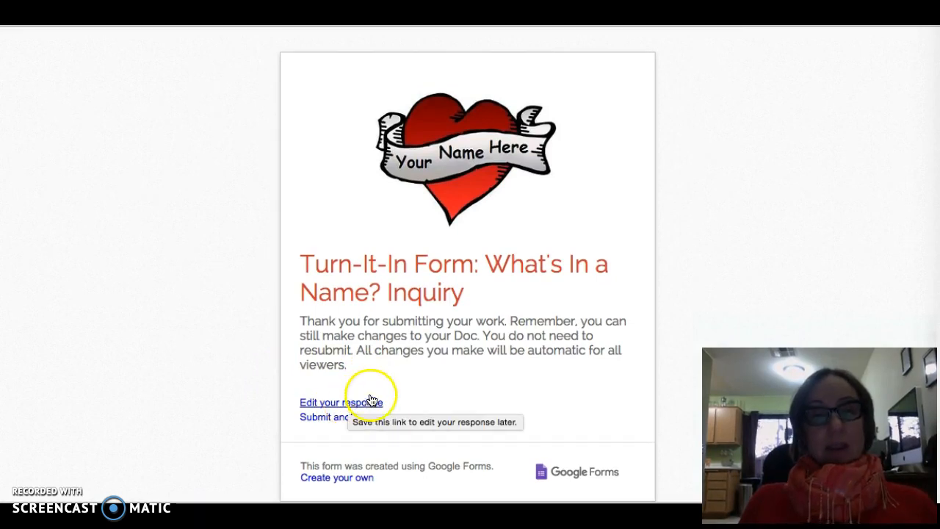
mouse_move(224, 377)
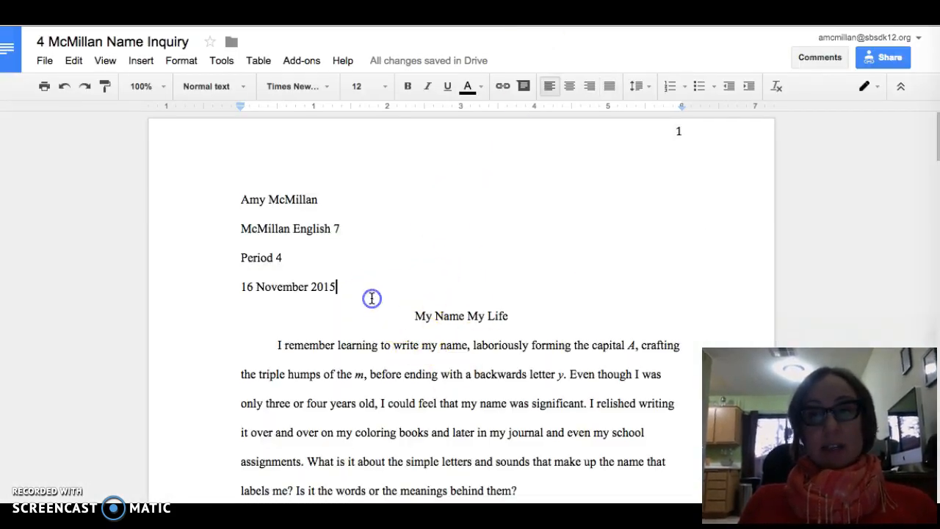
mouse_move(454, 406)
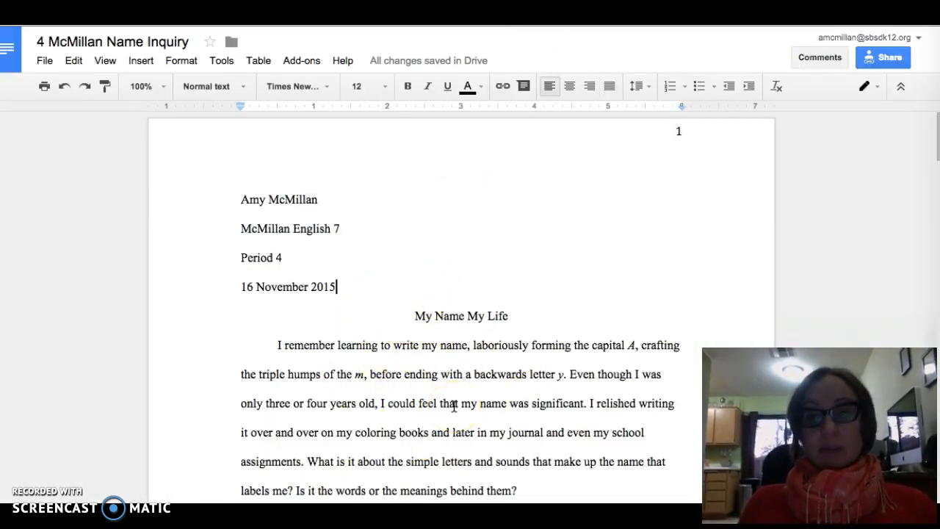